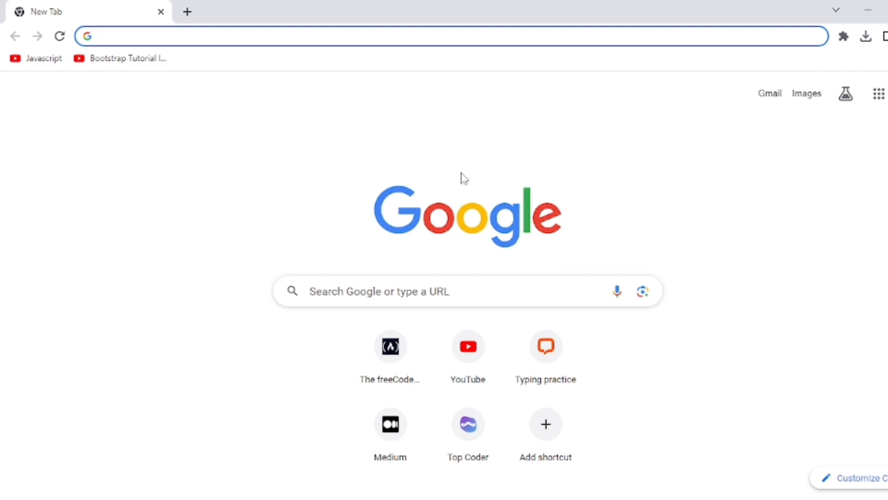
Step: Navigate the blank Chrome tab to lexica.art
left_click(227, 36)
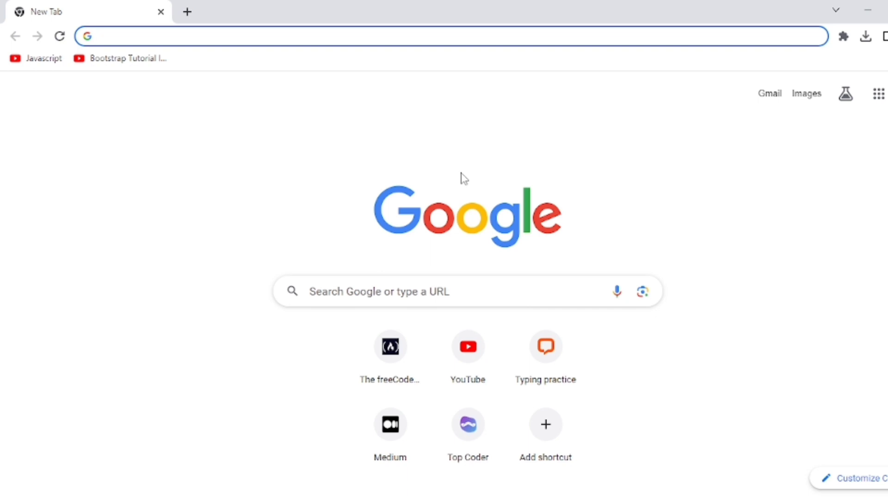
type("lexica.art/?q=A+man+in+suit&prompt=48590788-4ca8-468d-b52a-bdde0ba14aec")
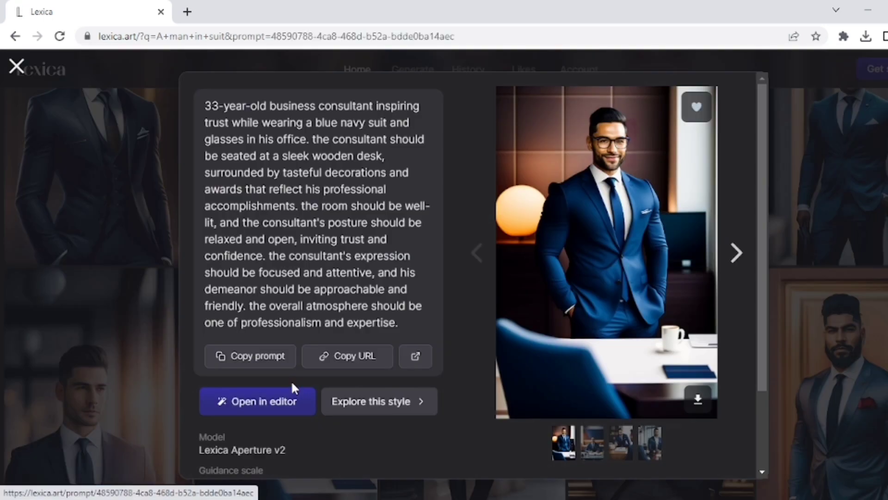
Step: Open the navy-suited business consultant portrait to see its full prompt
left_click(649, 443)
type("did")
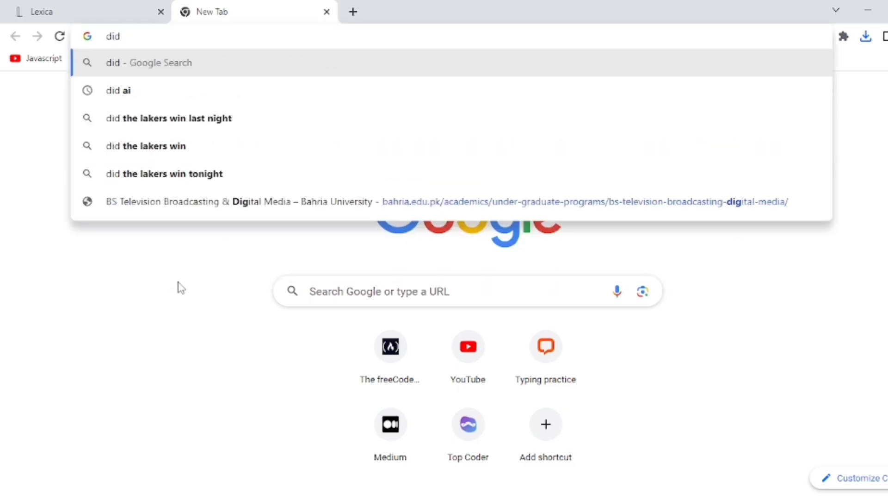
Step: Search 'did ai', reach the D-ID website and start the free Studio trial
left_click(117, 90)
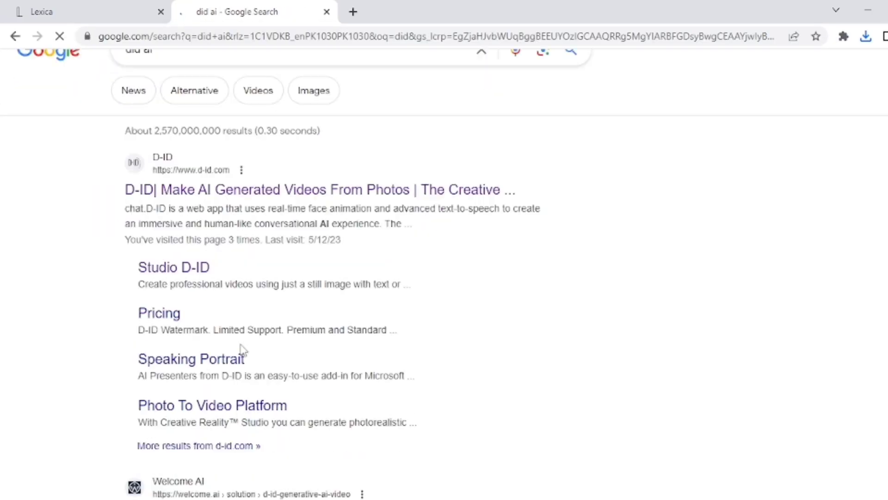
left_click(319, 189)
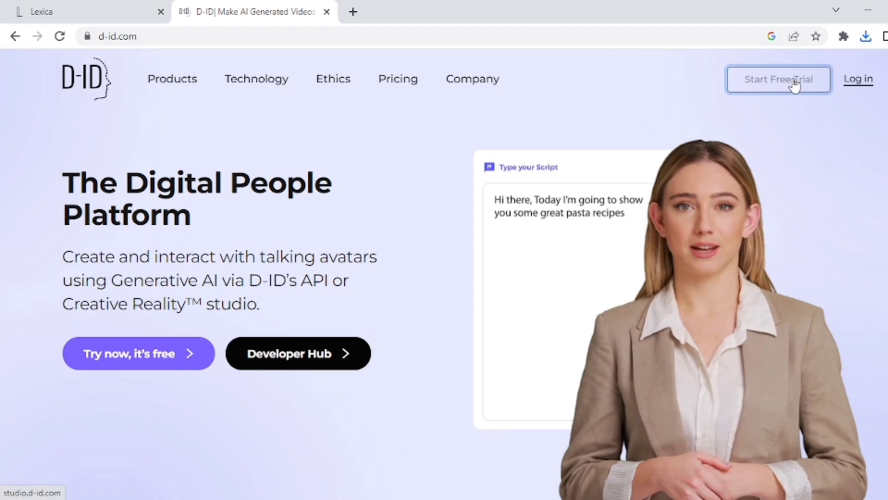
left_click(778, 79)
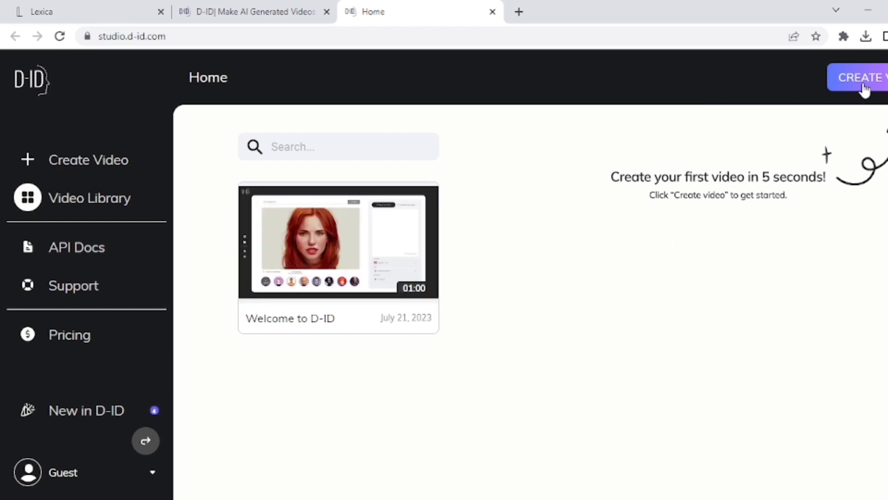
Step: Start a new video and add a custom presenter image, reaching the sign-in page
left_click(860, 77)
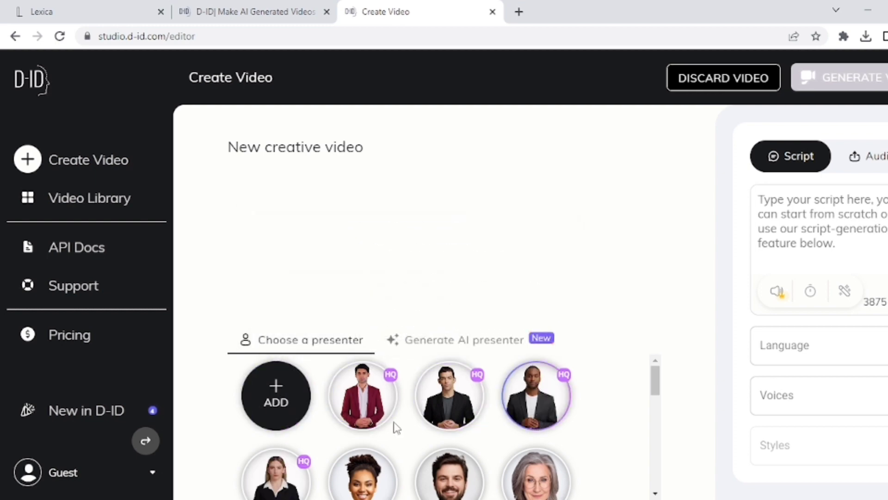
scroll("down", 3)
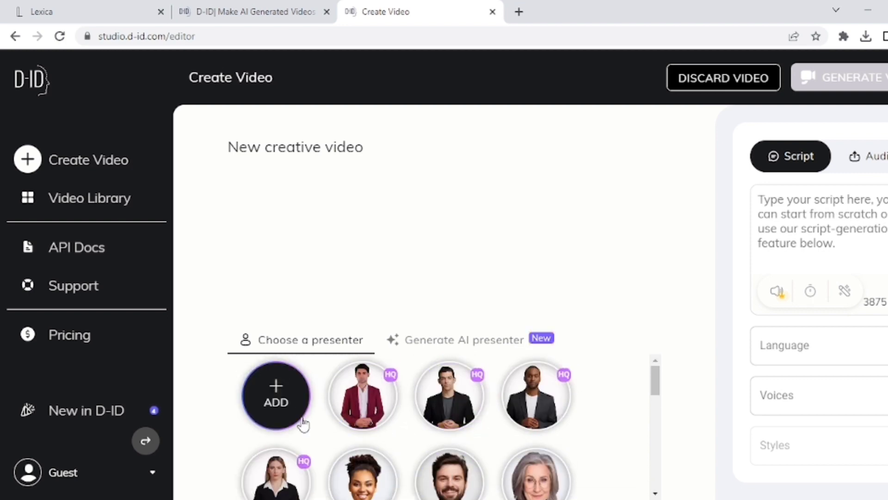
left_click(275, 395)
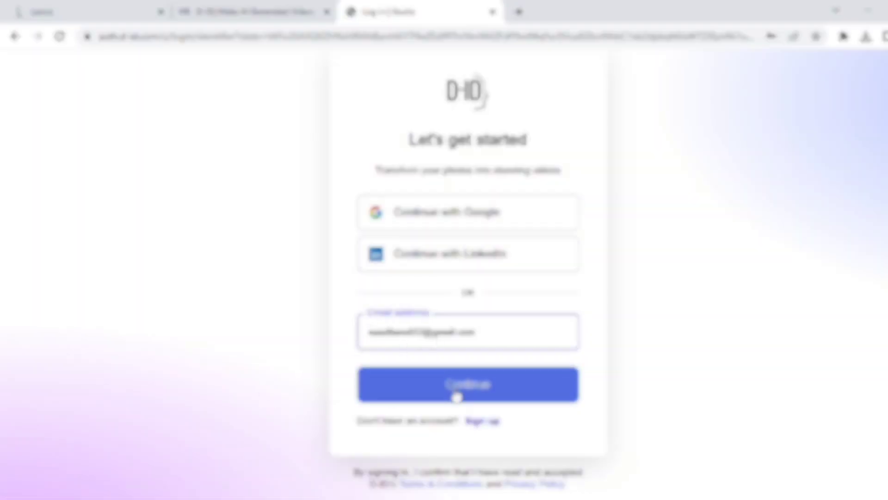
Step: Sign in with the Google account, answer Personal and Social Media, and enter the studio
left_click(466, 211)
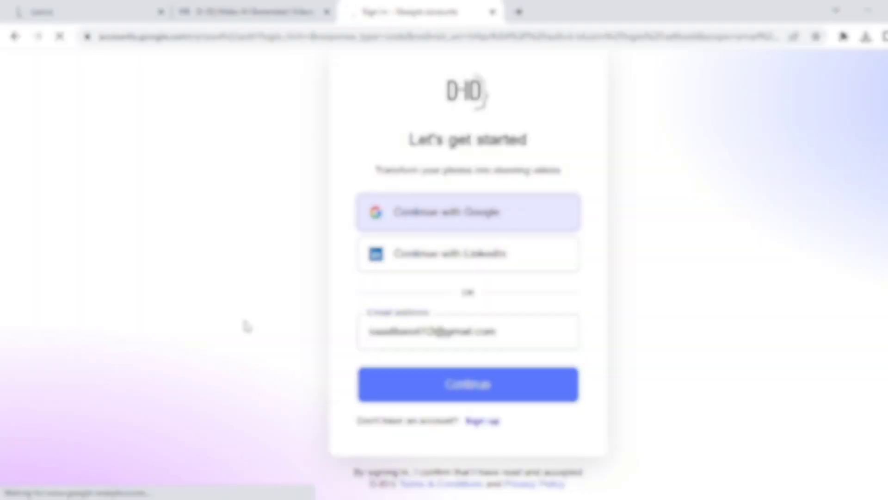
left_click(467, 383)
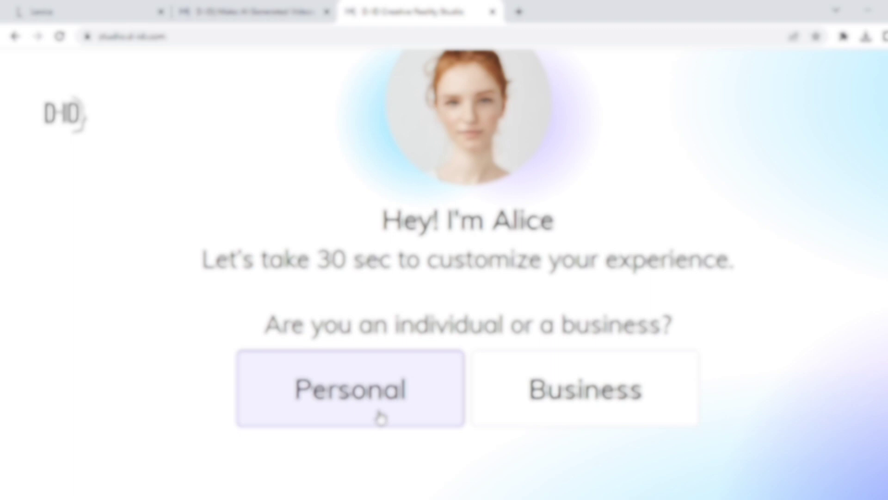
left_click(349, 389)
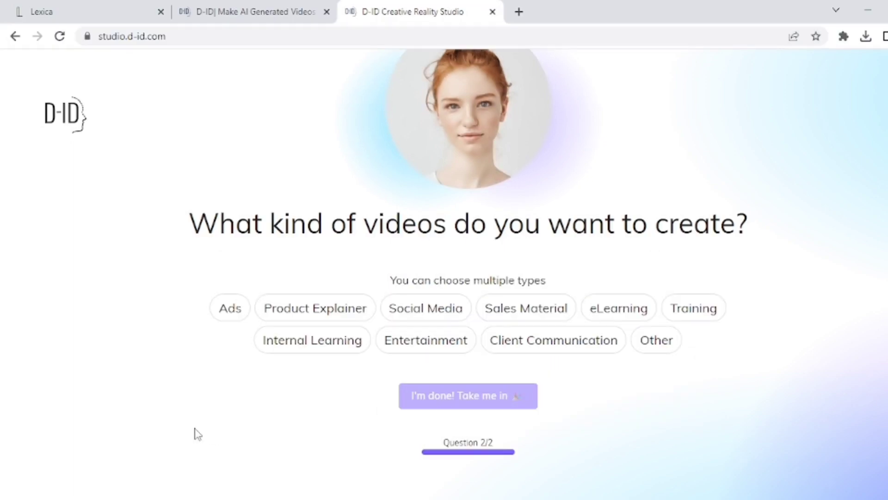
mouse_move(455, 363)
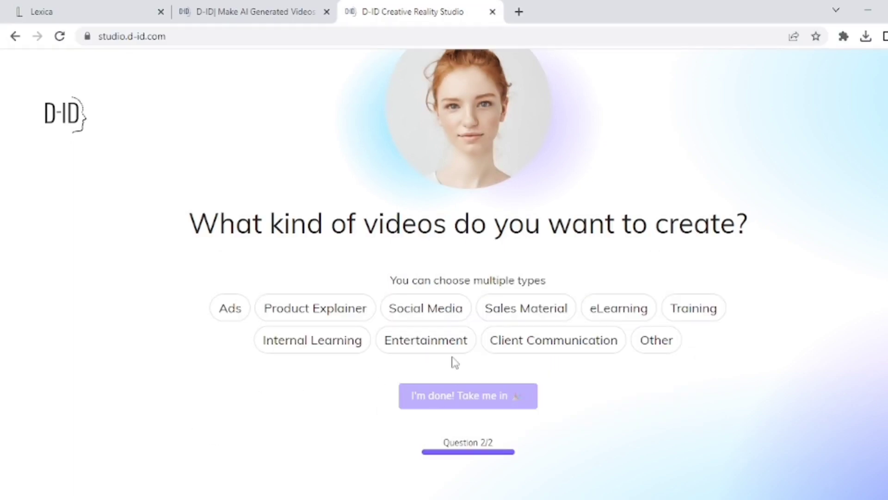
left_click(424, 307)
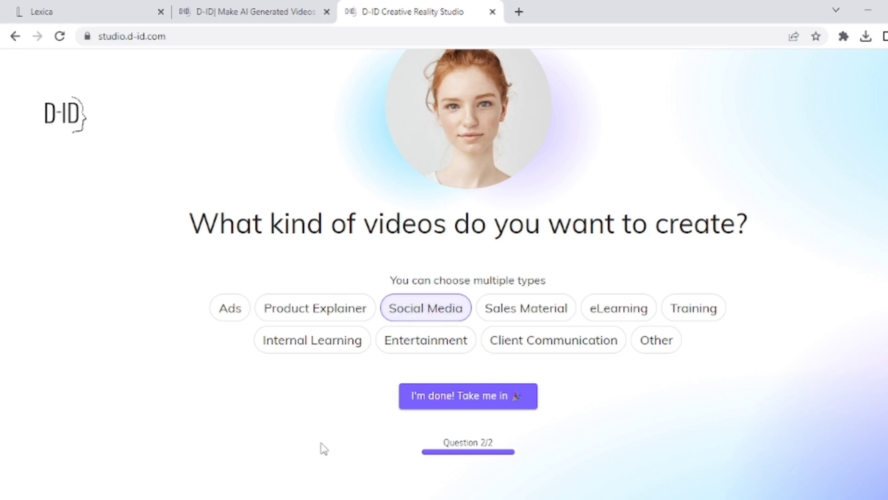
left_click(467, 395)
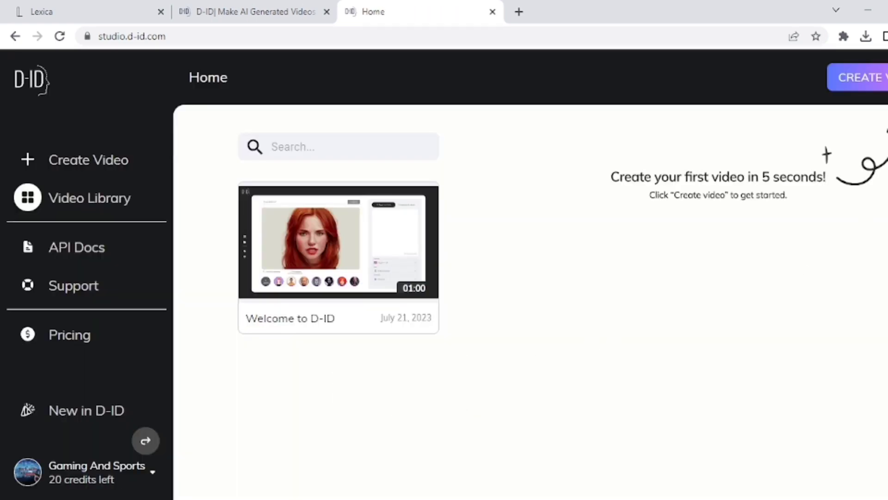
Step: Create a video with the suited presenter and a welcome script for 'the Coding with programmer youtube channel'
left_click(88, 159)
type("Welcome to")
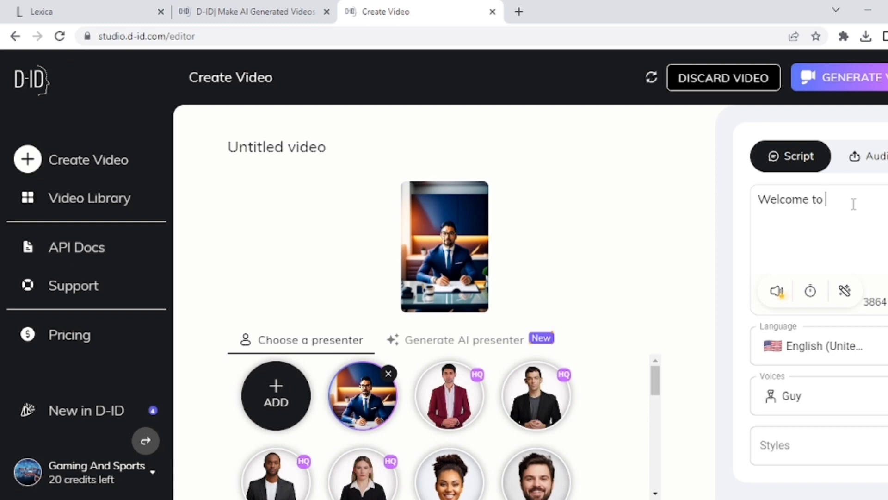
type("the Coding with programmer")
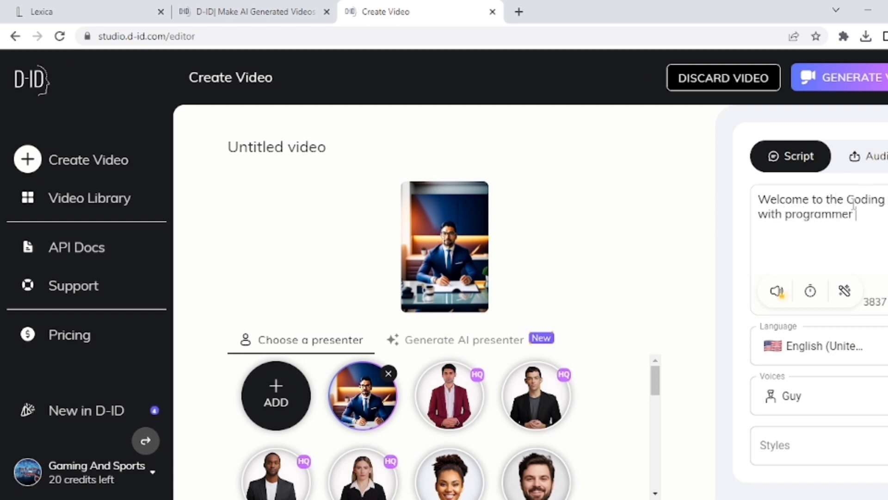
type("youtube channel")
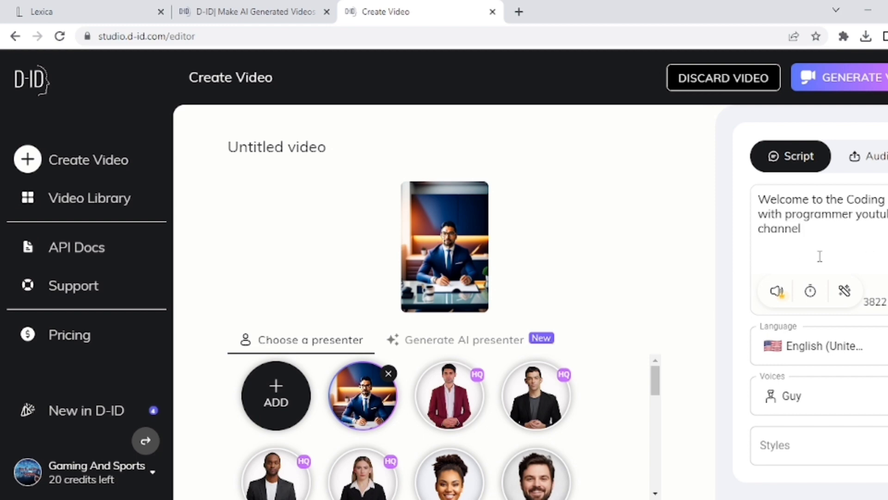
mouse_move(509, 12)
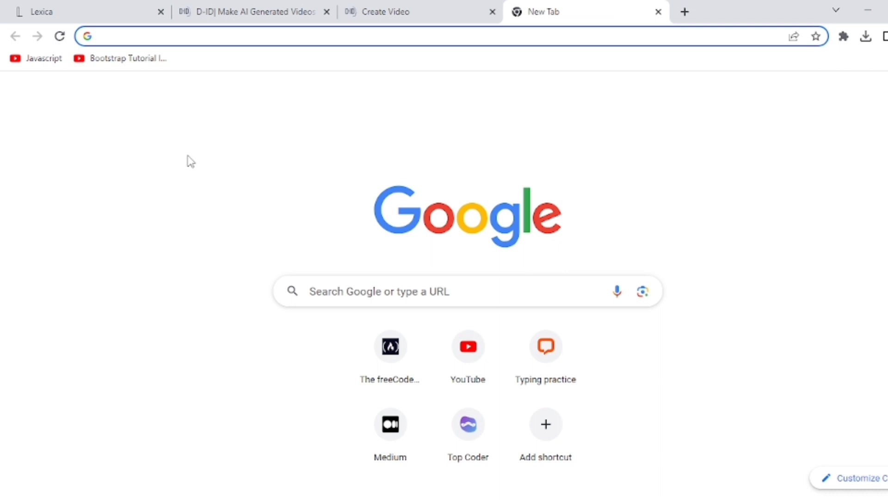
Step: Visit NaturalReader's online text-to-speech page in a new tab and look through it
type("nar")
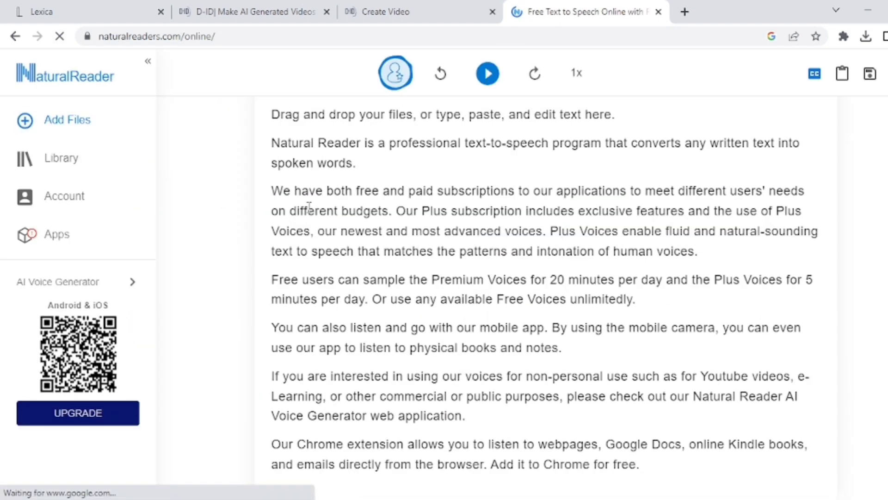
scroll("down", 3)
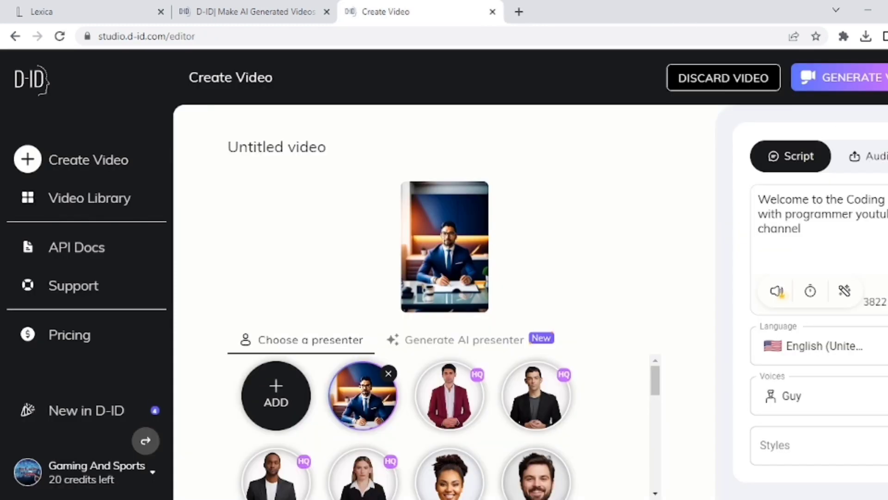
left_click(872, 156)
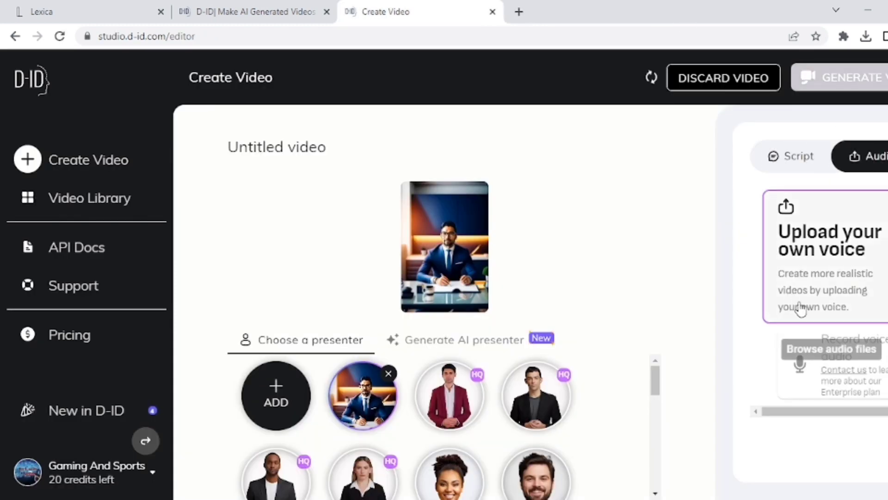
left_click(799, 155)
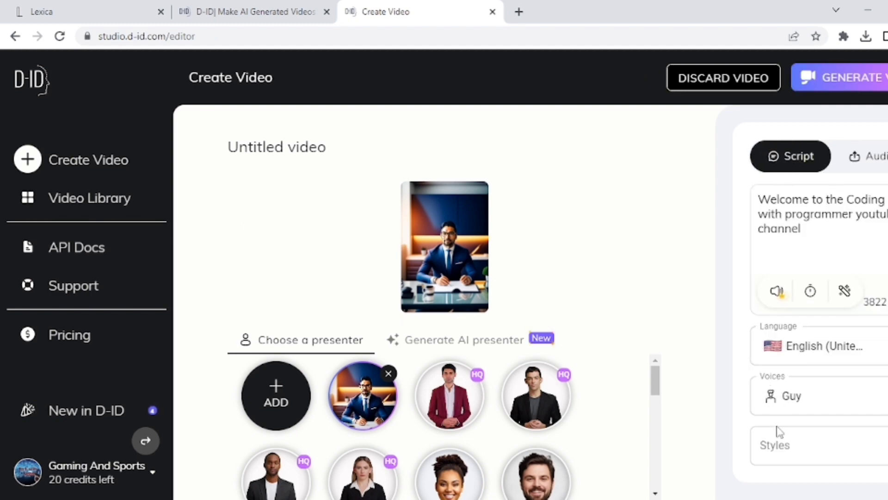
mouse_move(787, 307)
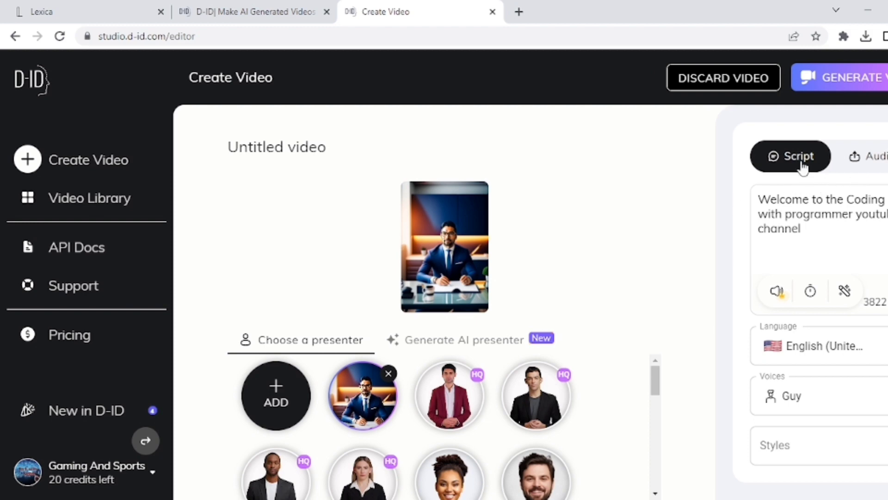
mouse_move(844, 112)
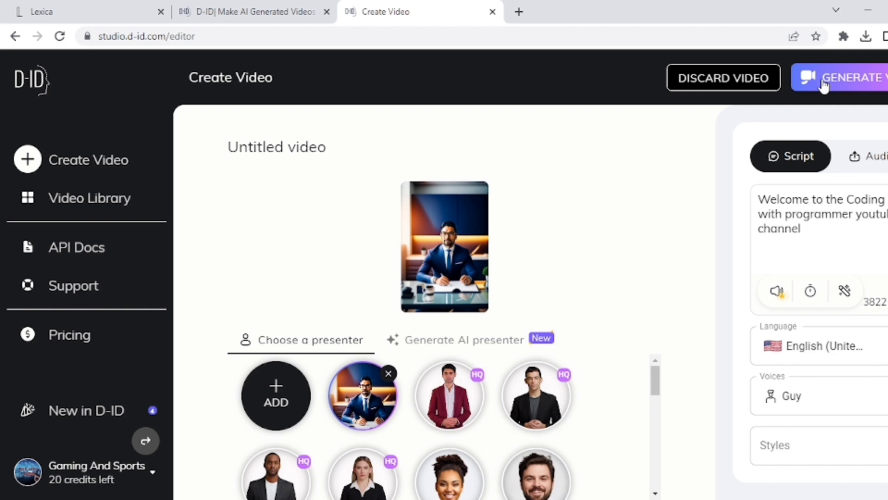
Step: Generate the talking video for one credit and open it from the library
left_click(855, 77)
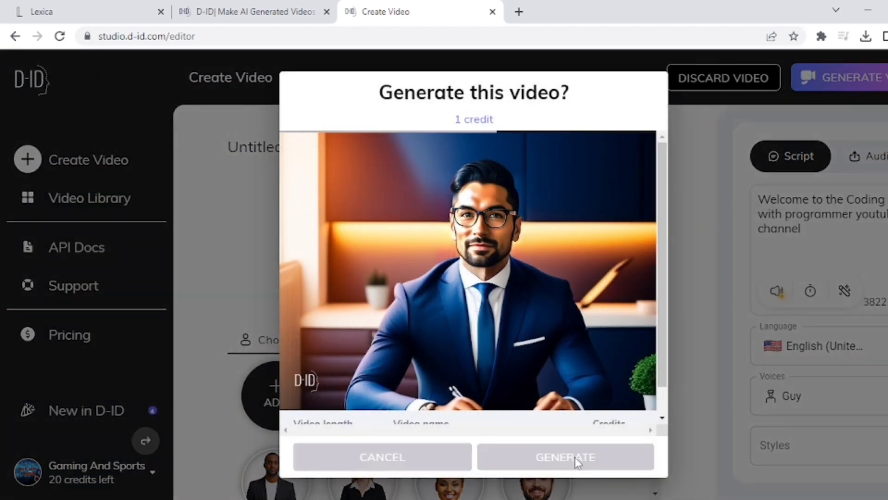
left_click(565, 456)
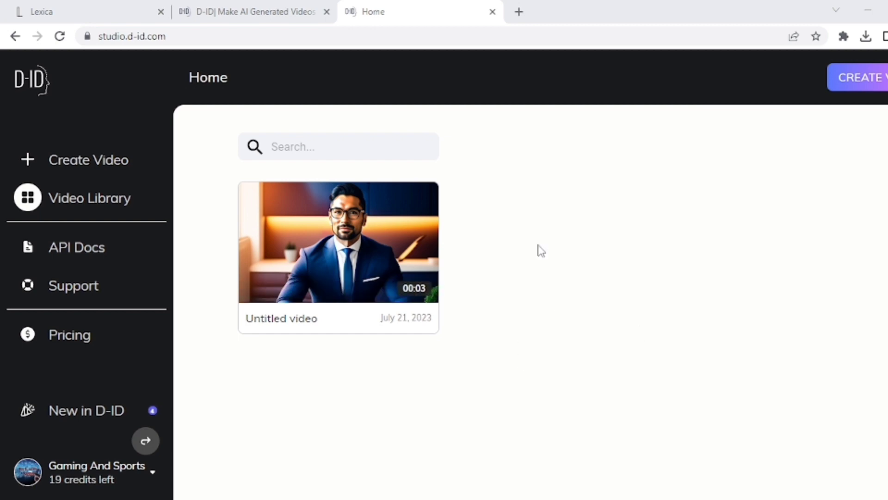
left_click(338, 241)
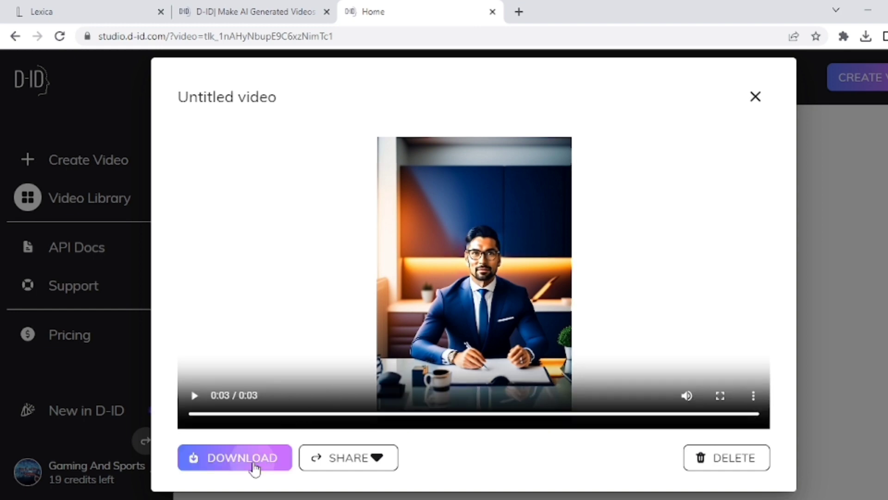
Step: Download the talking video as MP4 and play it back
left_click(234, 457)
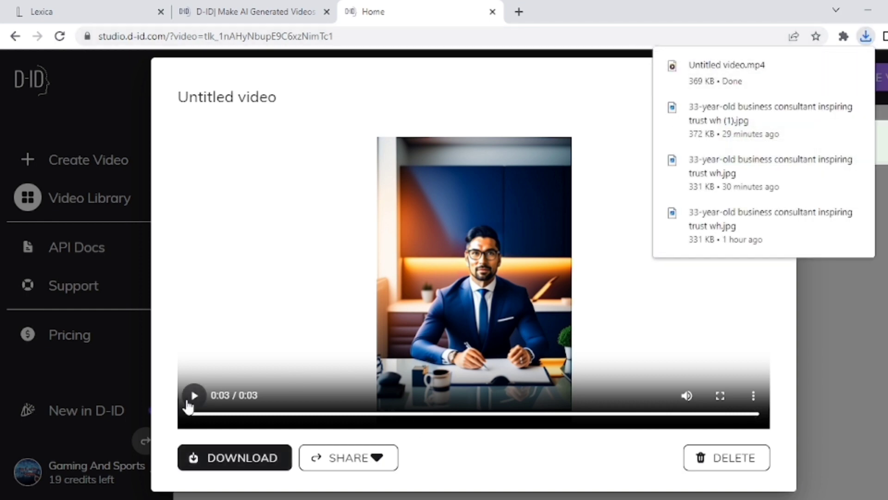
left_click(194, 395)
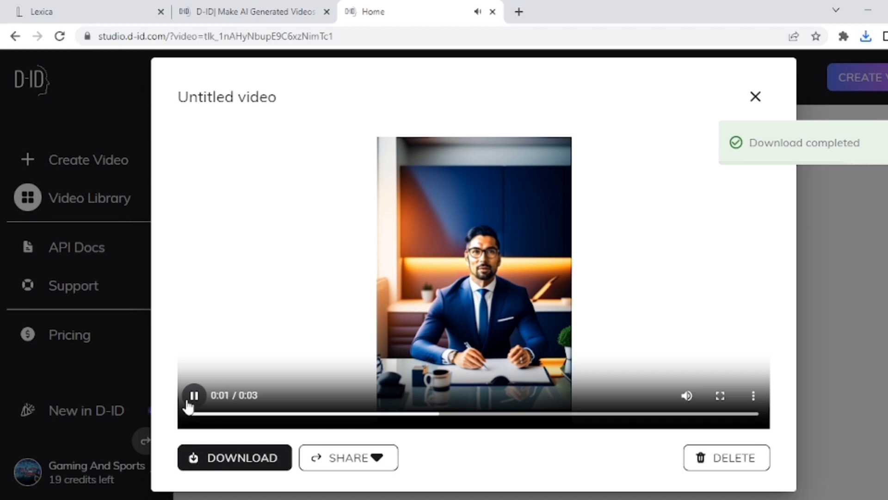